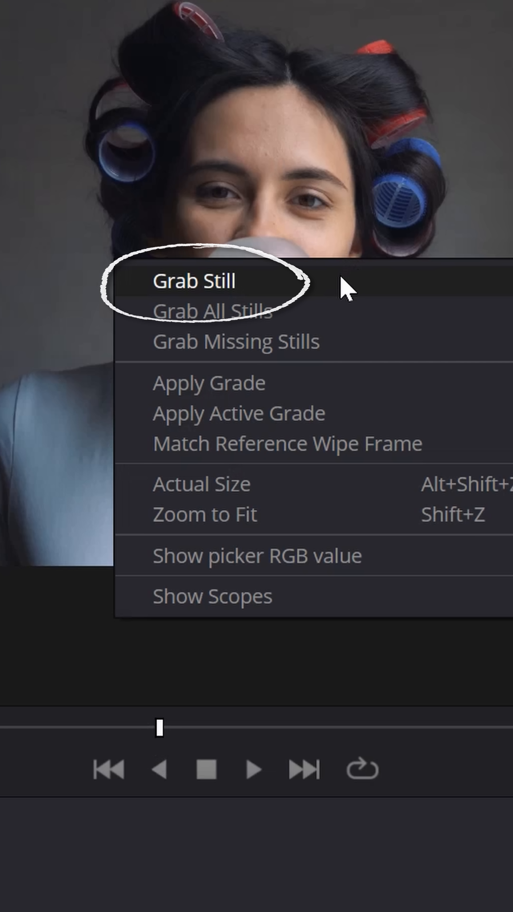
Grab the bubble-gum clip's current frame as a still in the gallery
click(194, 281)
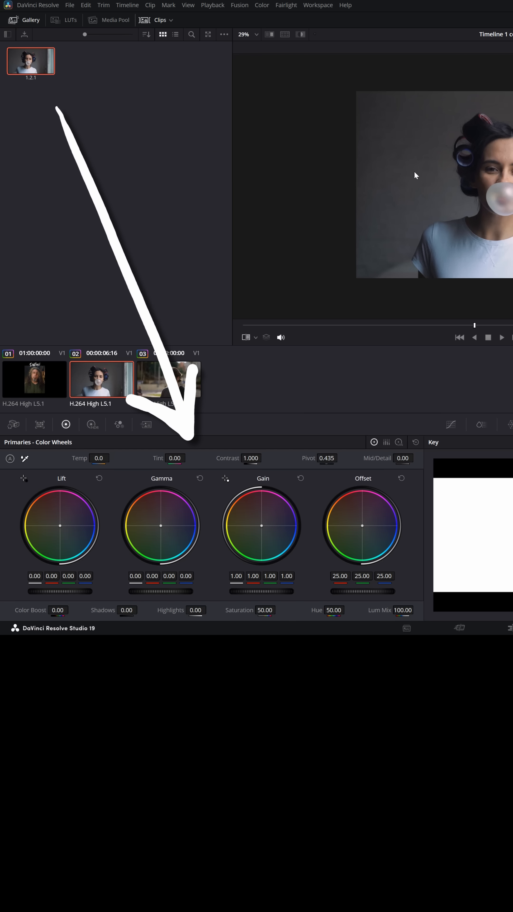
right_click(274, 127)
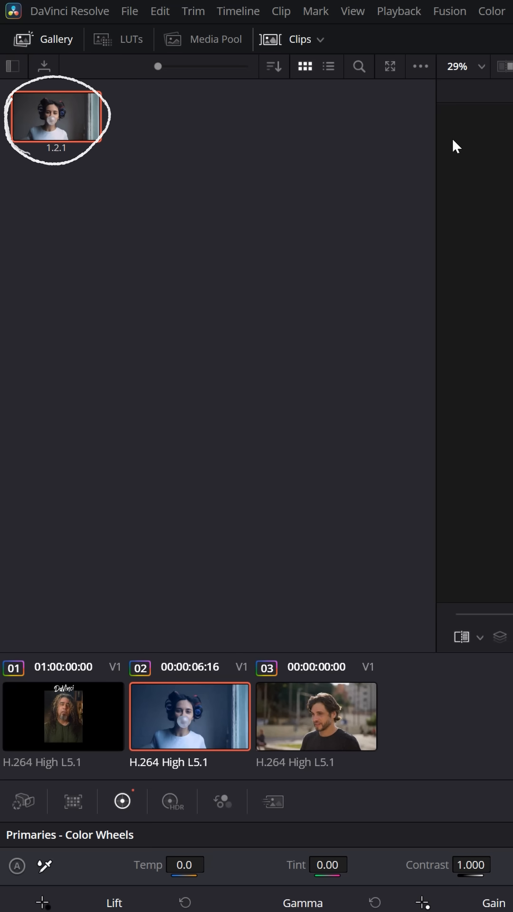
mouse_move(204, 128)
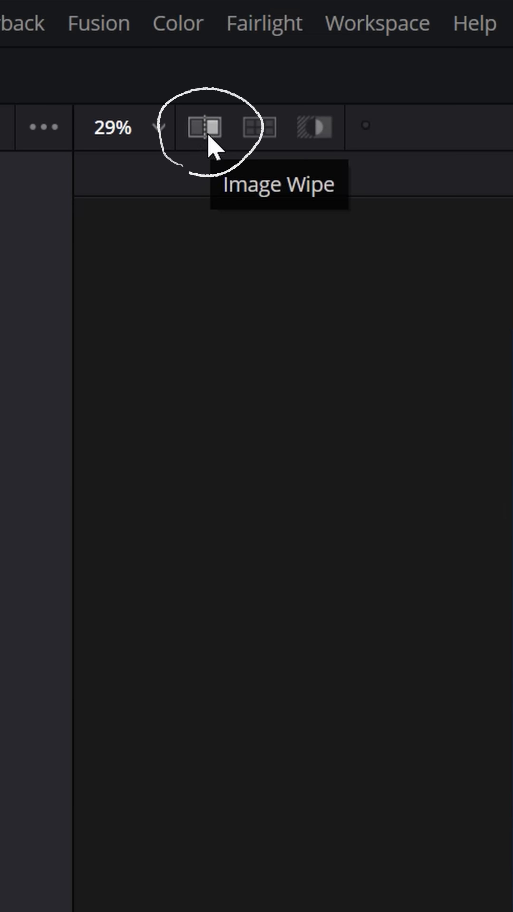
Turn on Image Wipe to compare the gallery still against the current clip
click(204, 127)
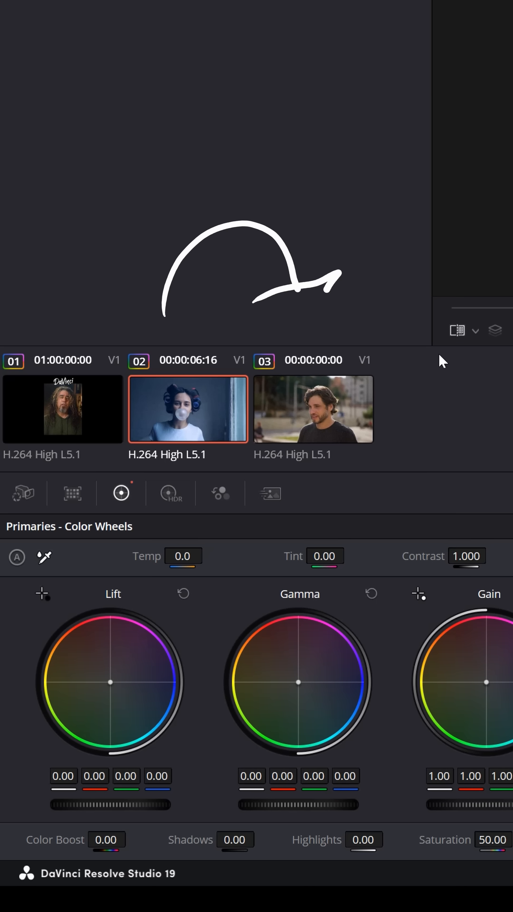
Apply the gallery still's grade to clip 03, the man outdoors
click(313, 409)
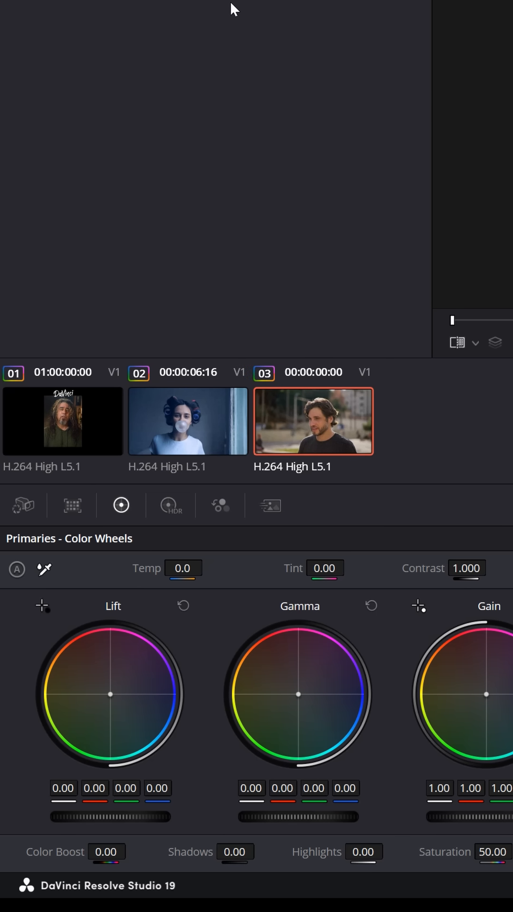
right_click(161, 113)
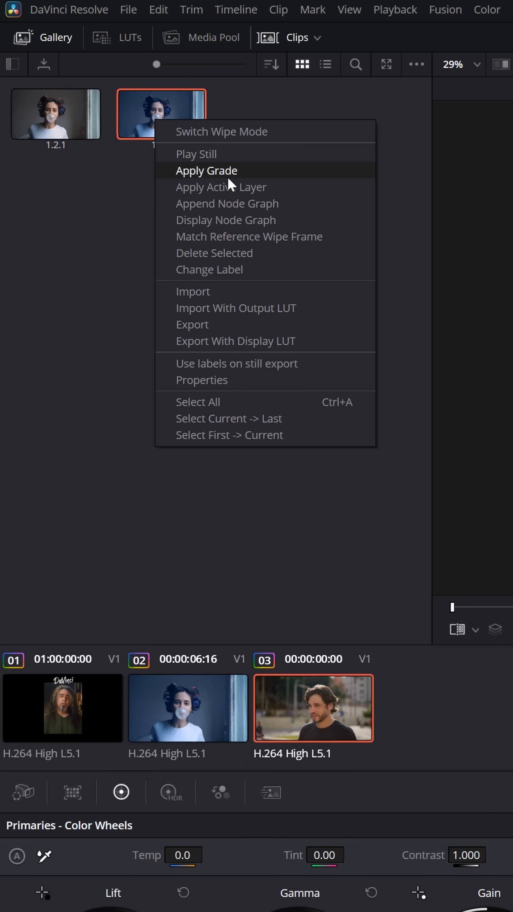
click(206, 170)
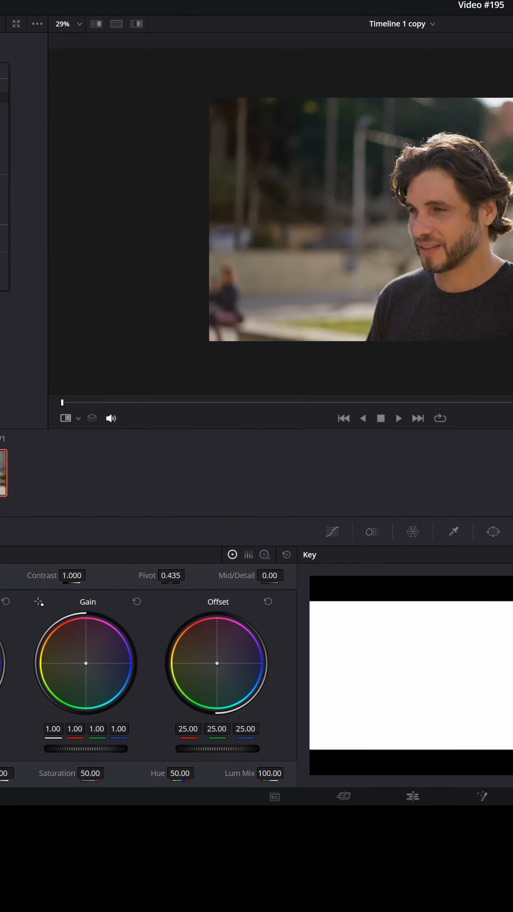